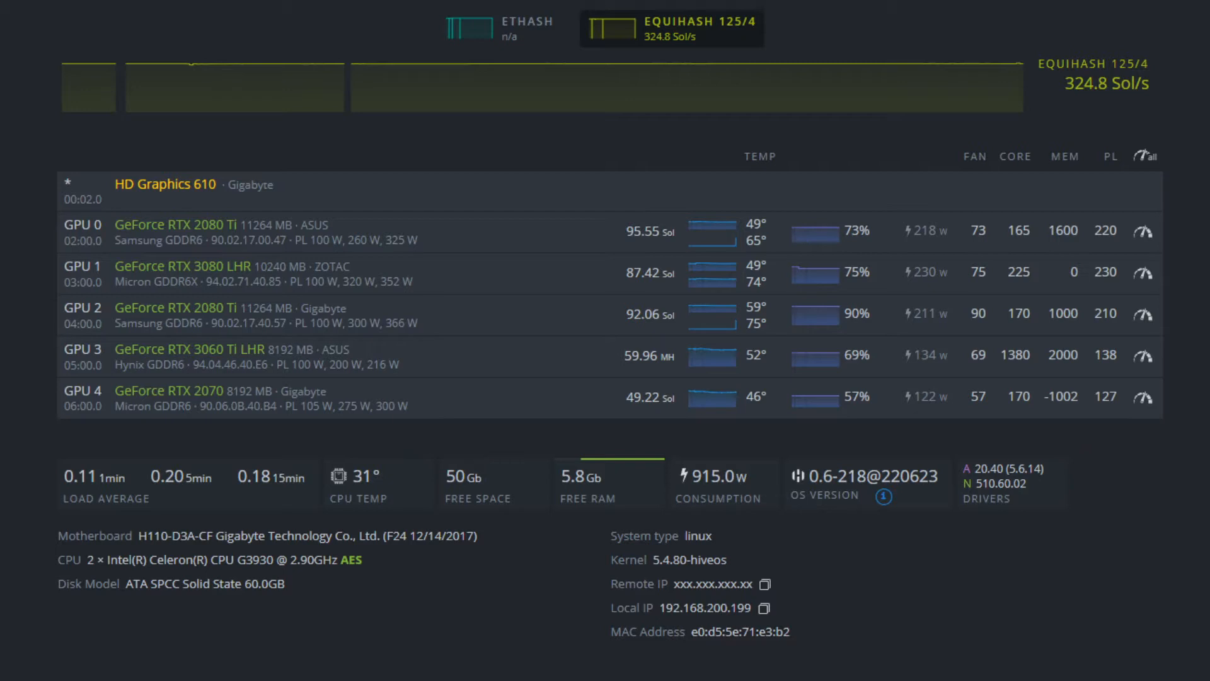
pyautogui.moveTo(465, 279)
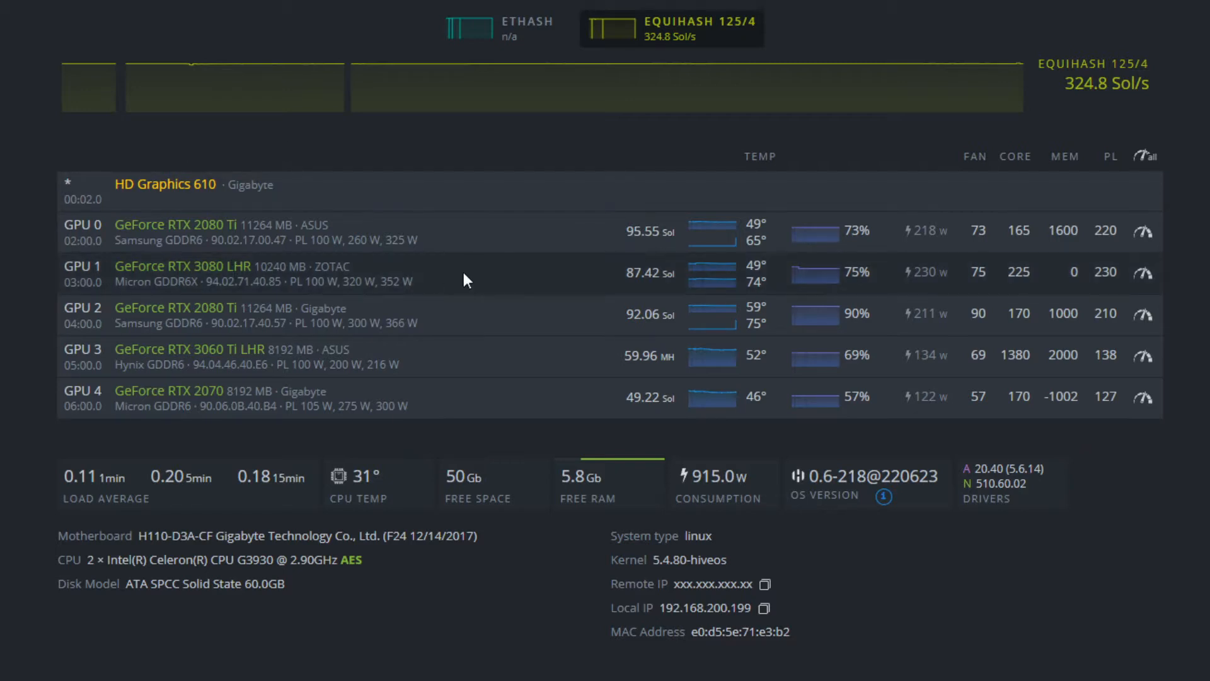
pyautogui.moveTo(509, 270)
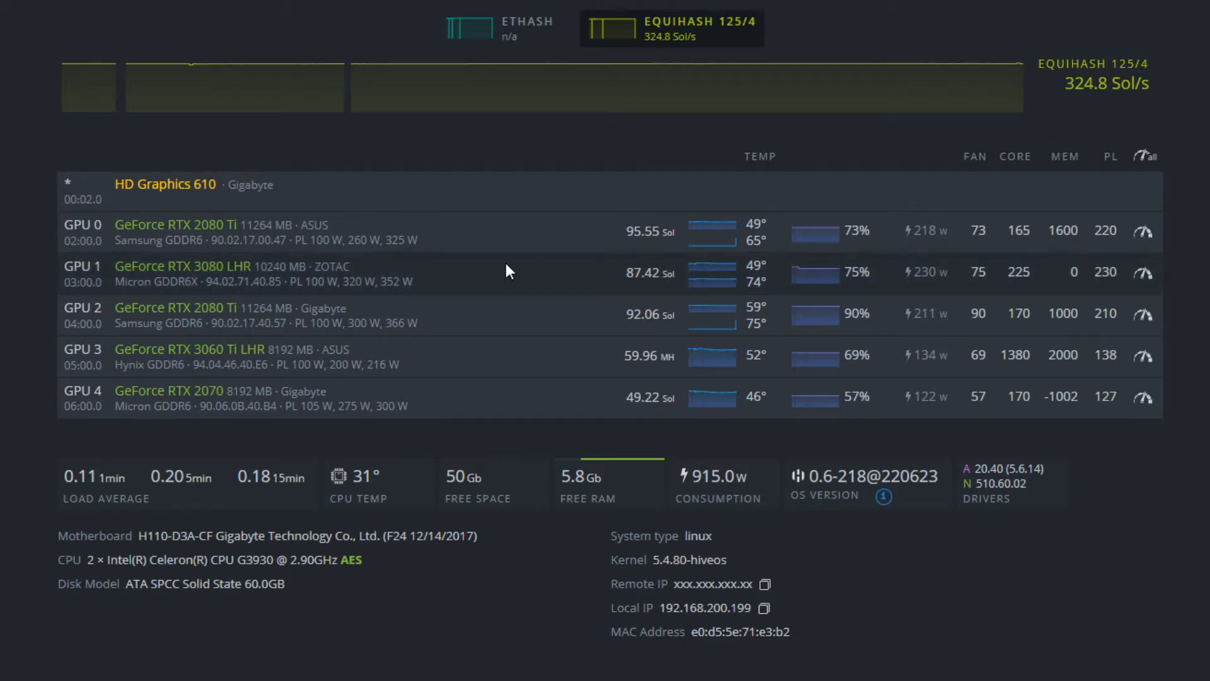
pyautogui.moveTo(678, 282)
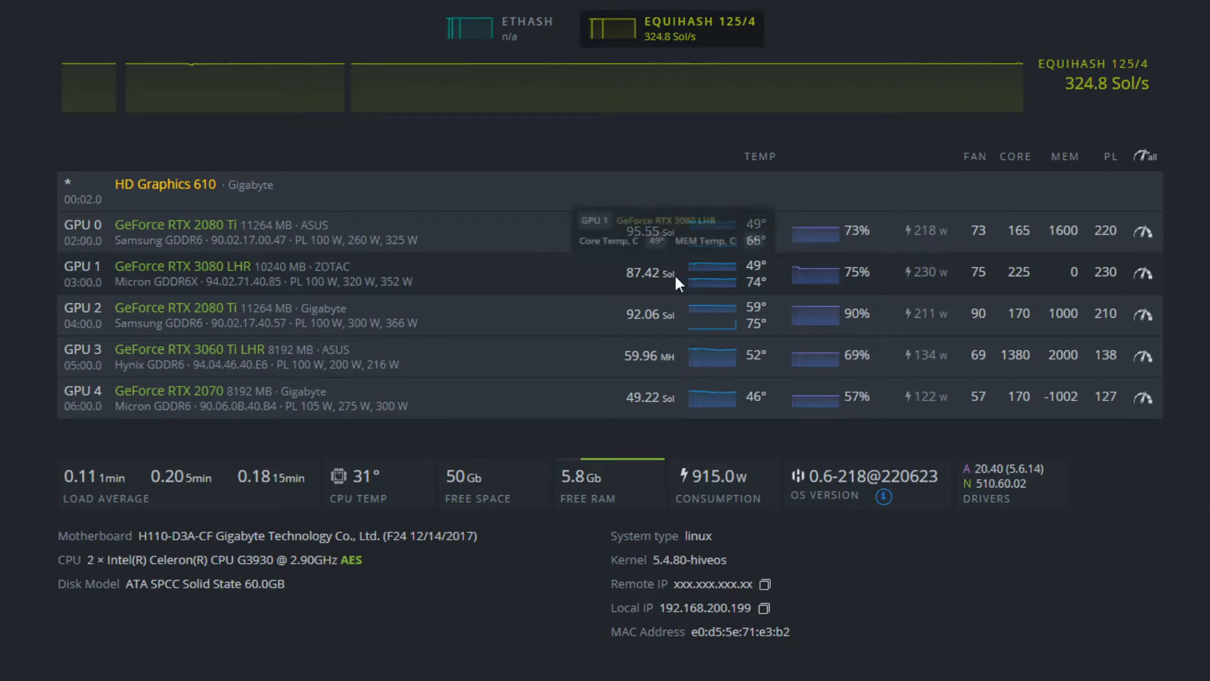
pyautogui.moveTo(623, 284)
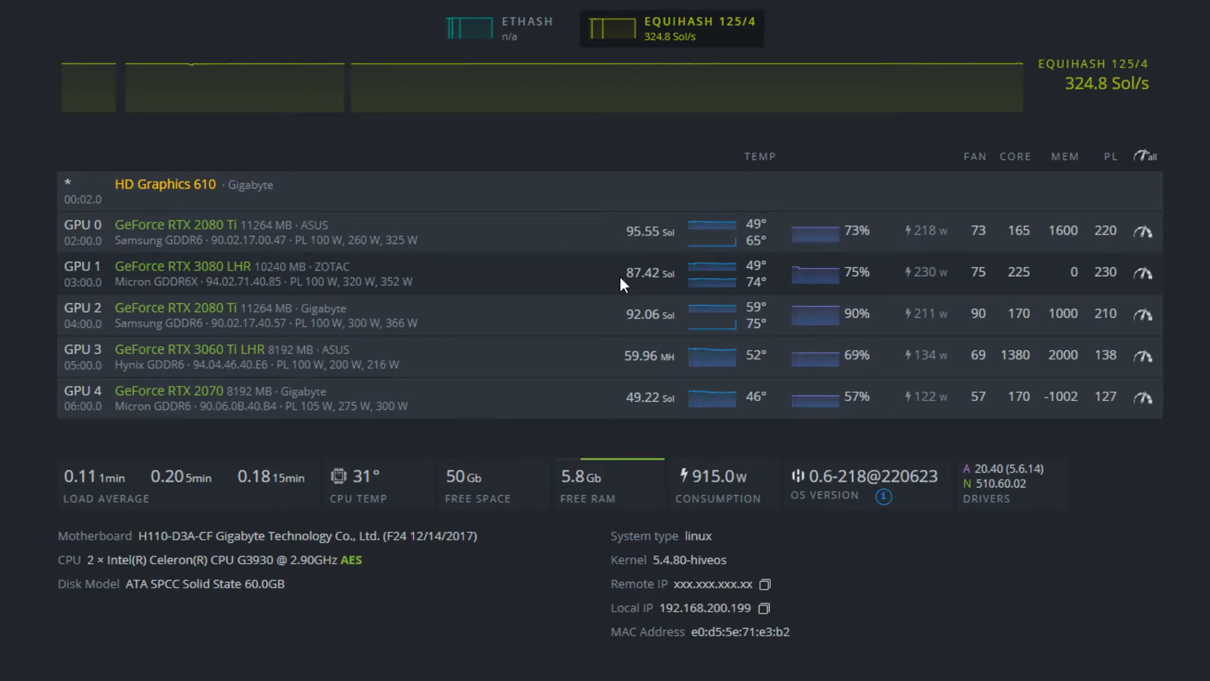
pyautogui.moveTo(940, 279)
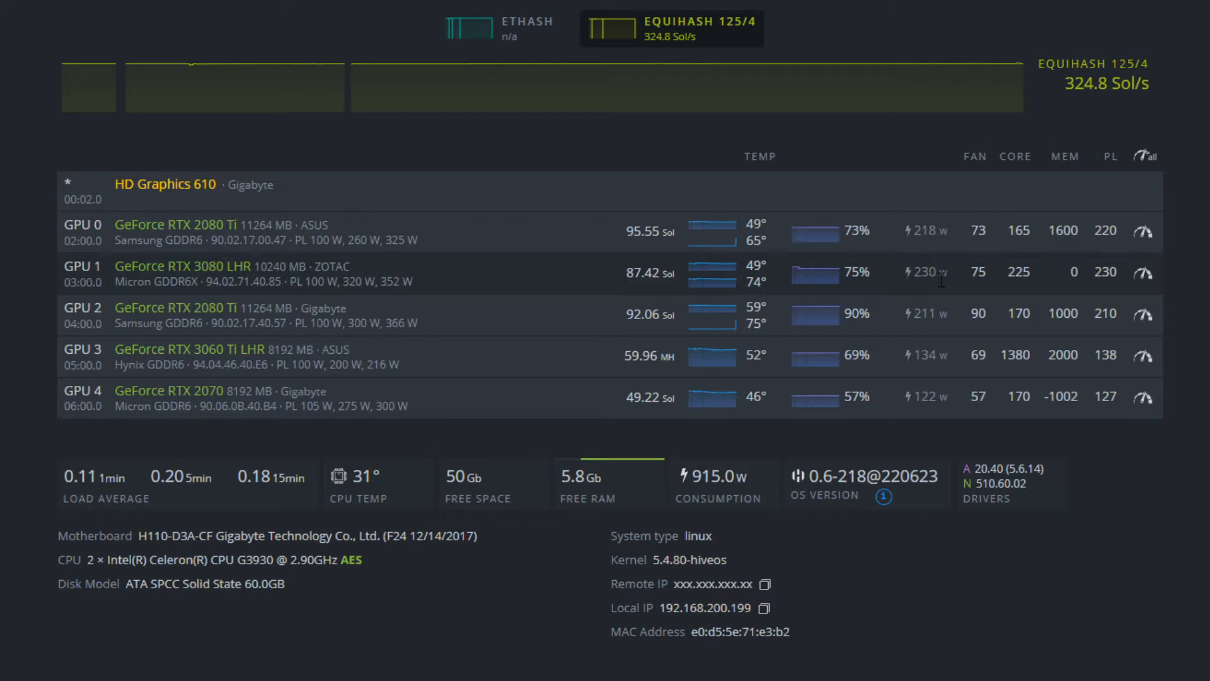
pyautogui.moveTo(1040, 278)
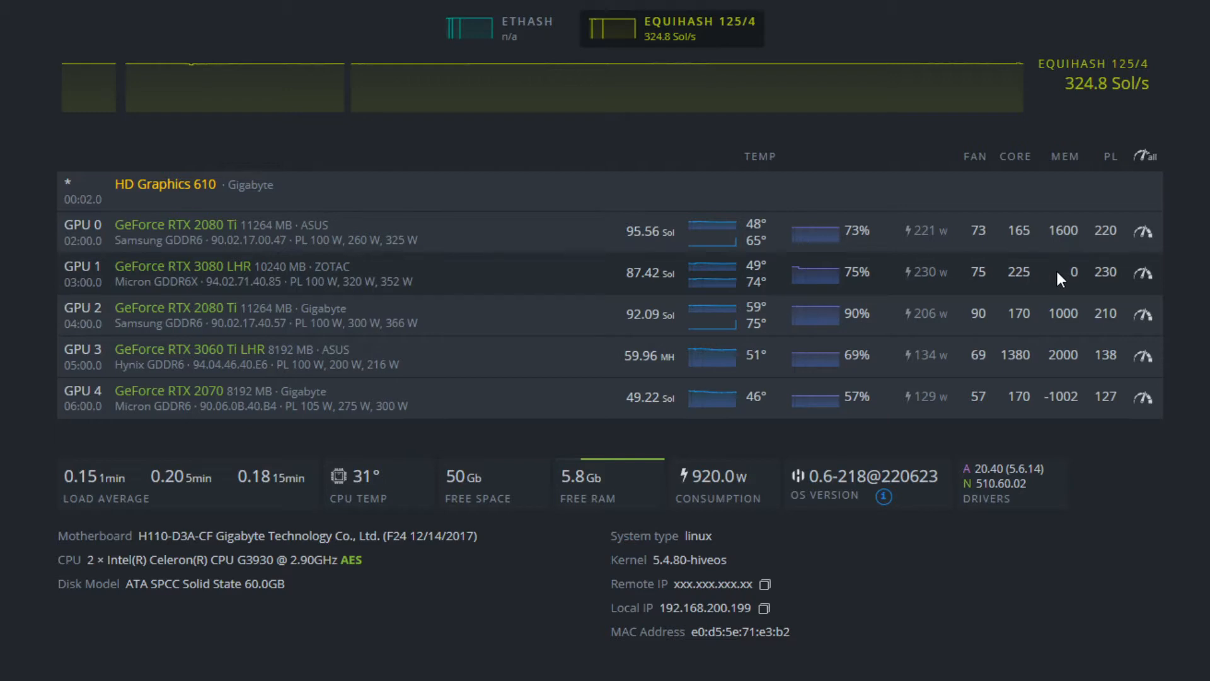
pyautogui.moveTo(1005, 287)
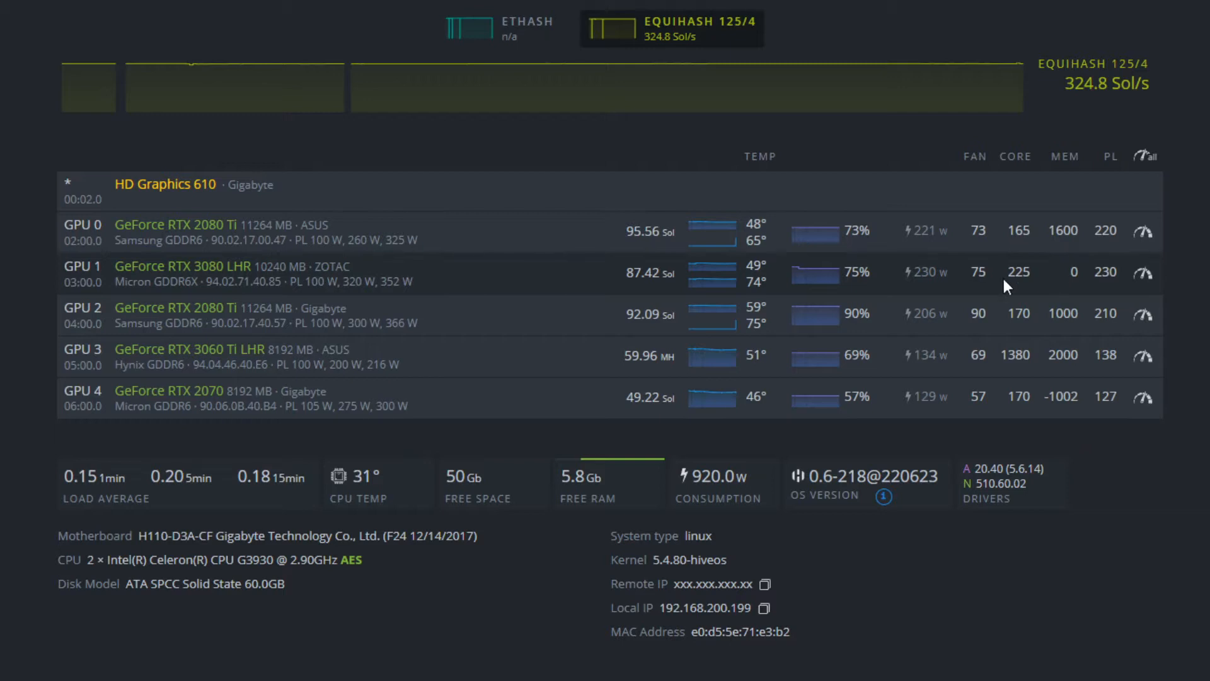
# Step: Open Shell in a Box from the rig page and show the miniz miner log output
pyautogui.click(1104, 272)
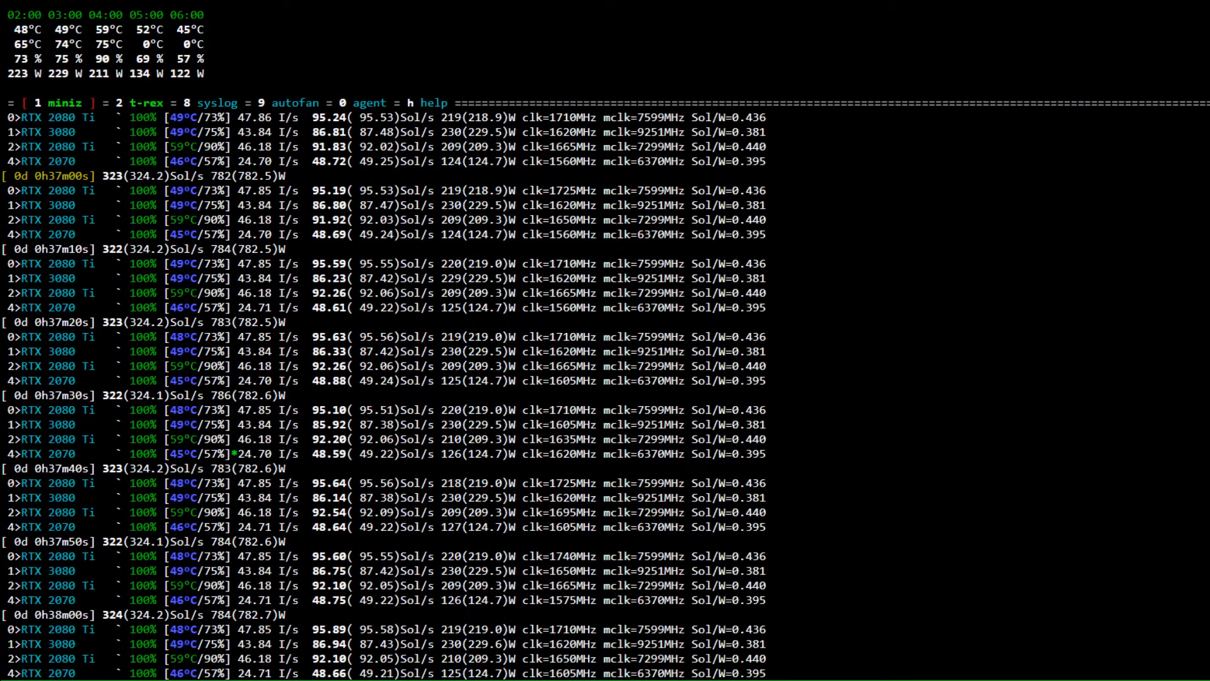
pyautogui.doubleClick(356, 204)
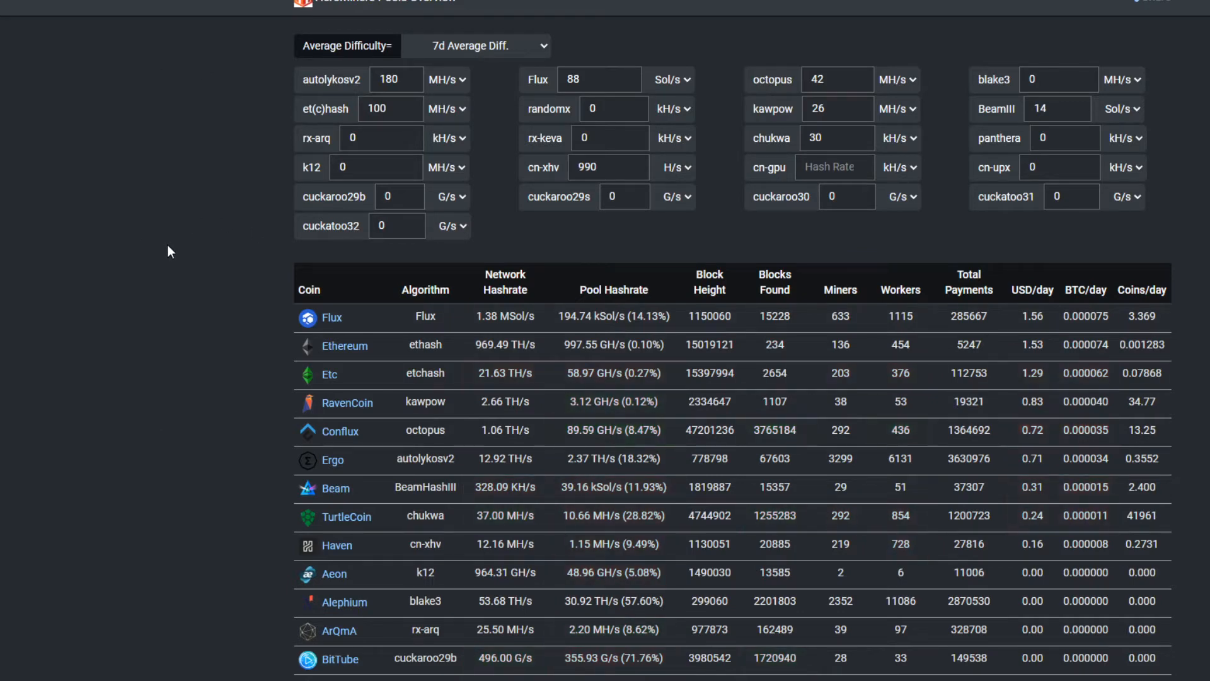
pyautogui.moveTo(116, 175)
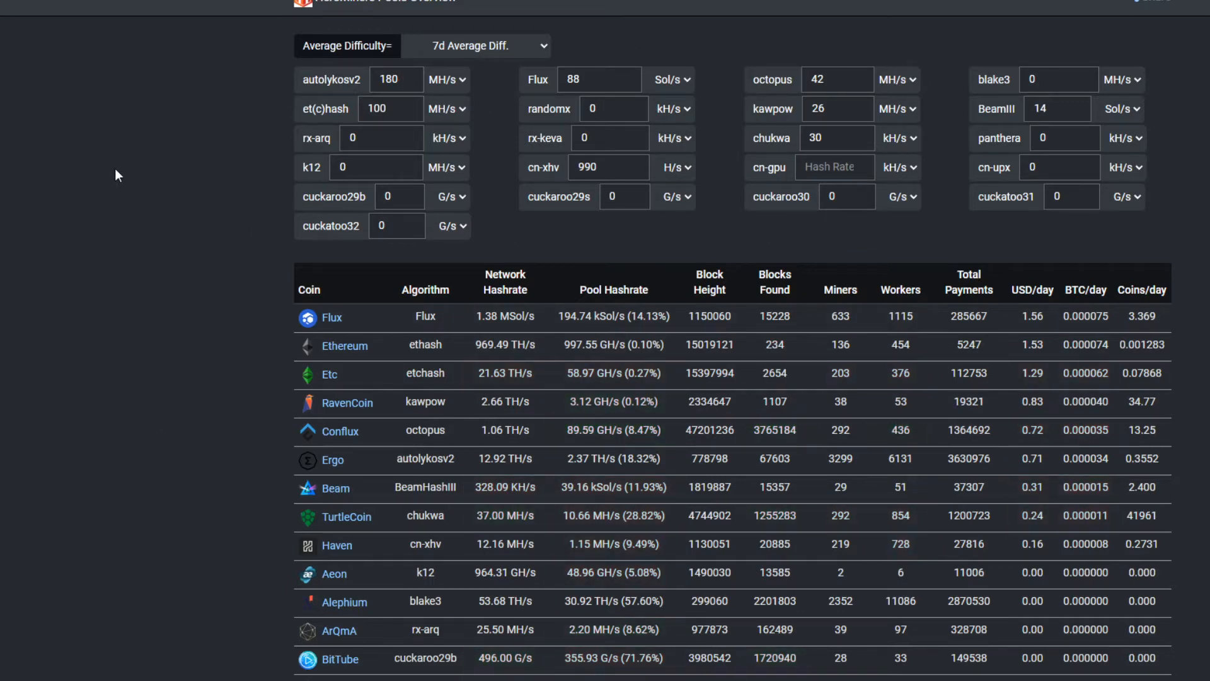
pyautogui.moveTo(162, 183)
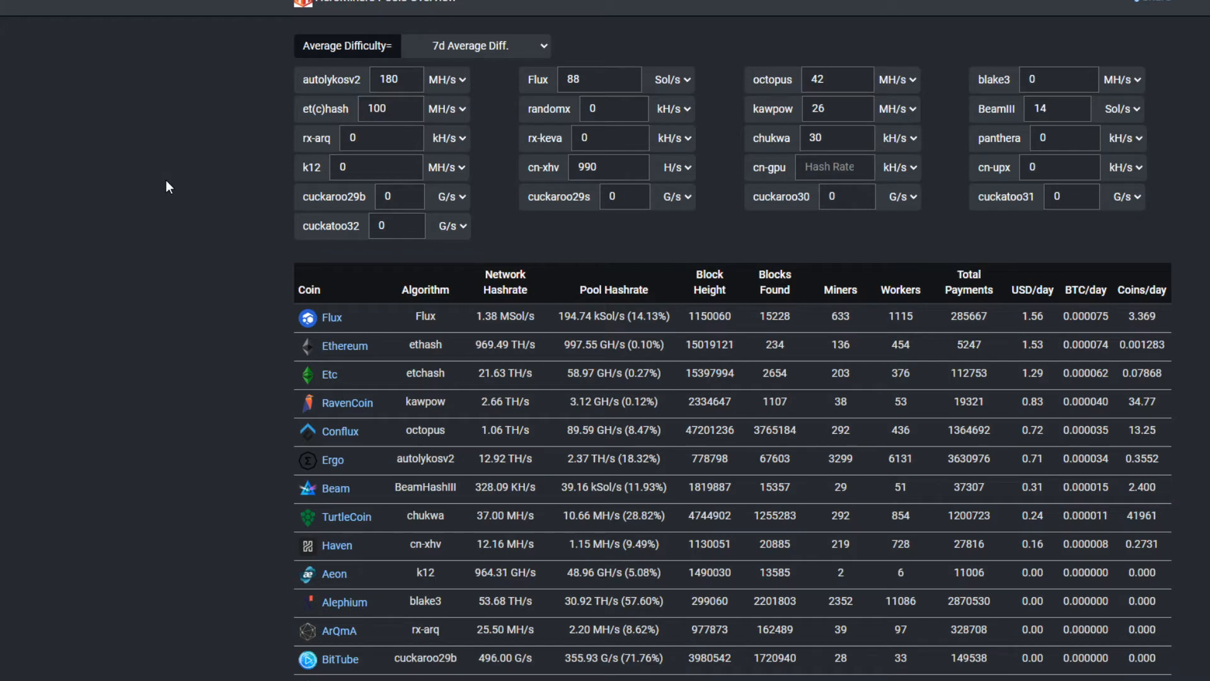
pyautogui.moveTo(171, 261)
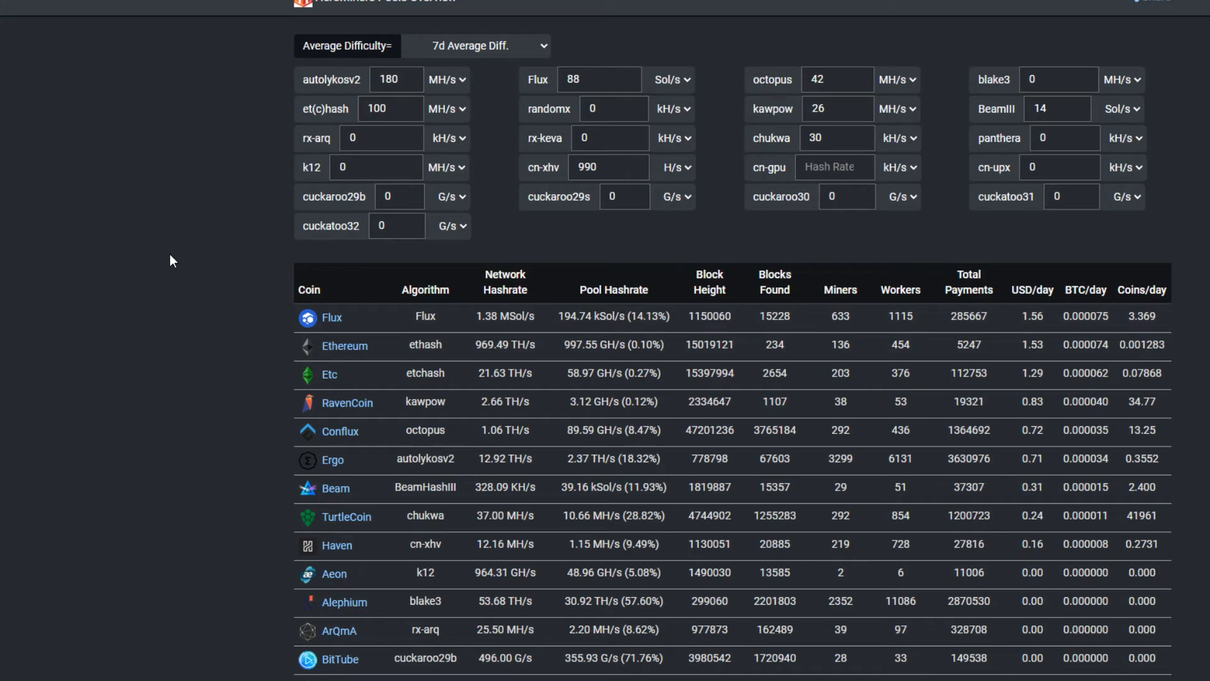
pyautogui.moveTo(553, 347)
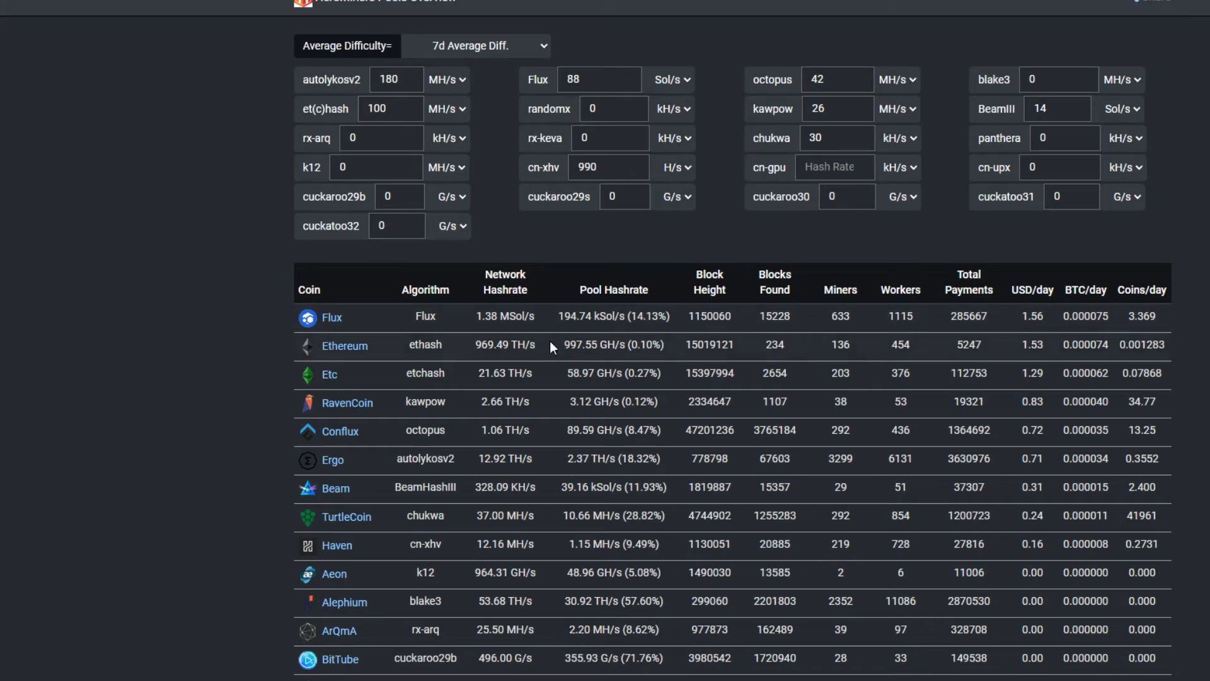
pyautogui.moveTo(1053, 320)
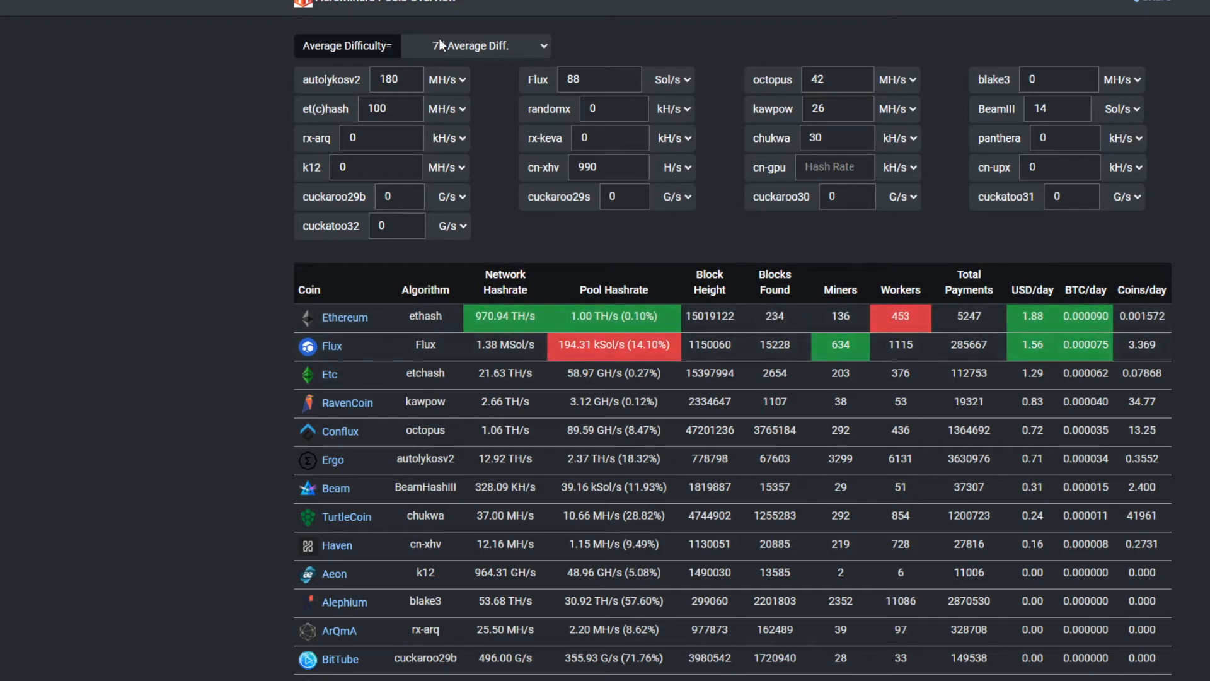
pyautogui.click(475, 45)
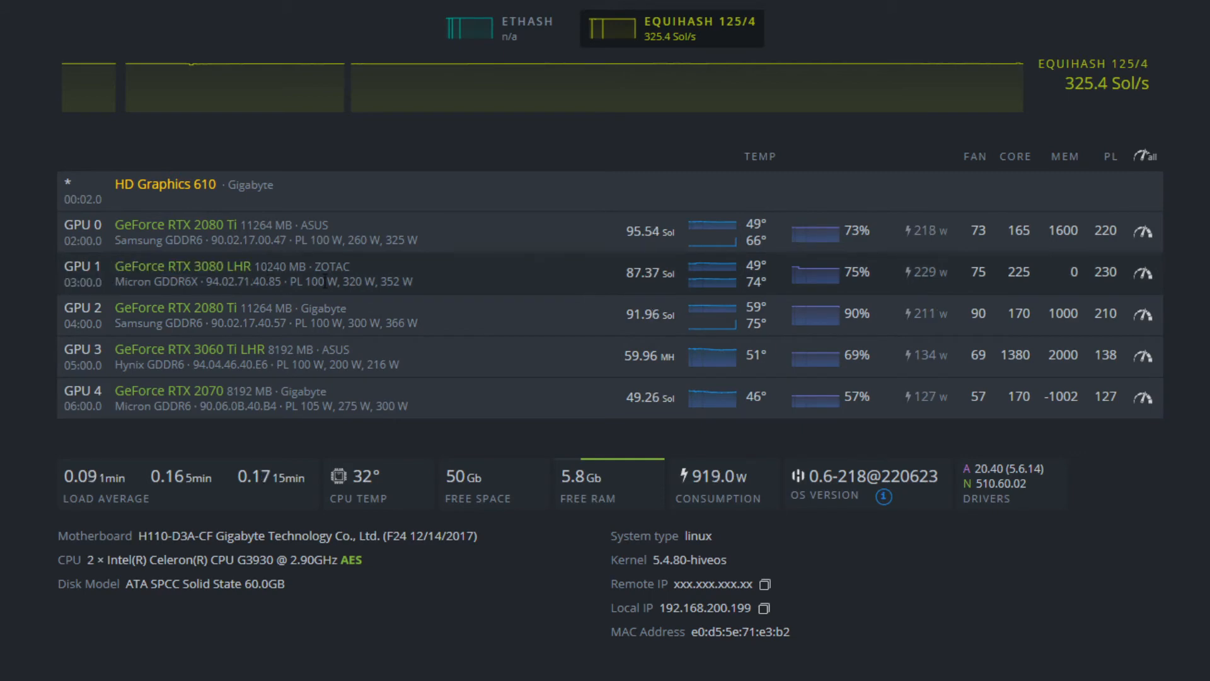
pyautogui.moveTo(784, 288)
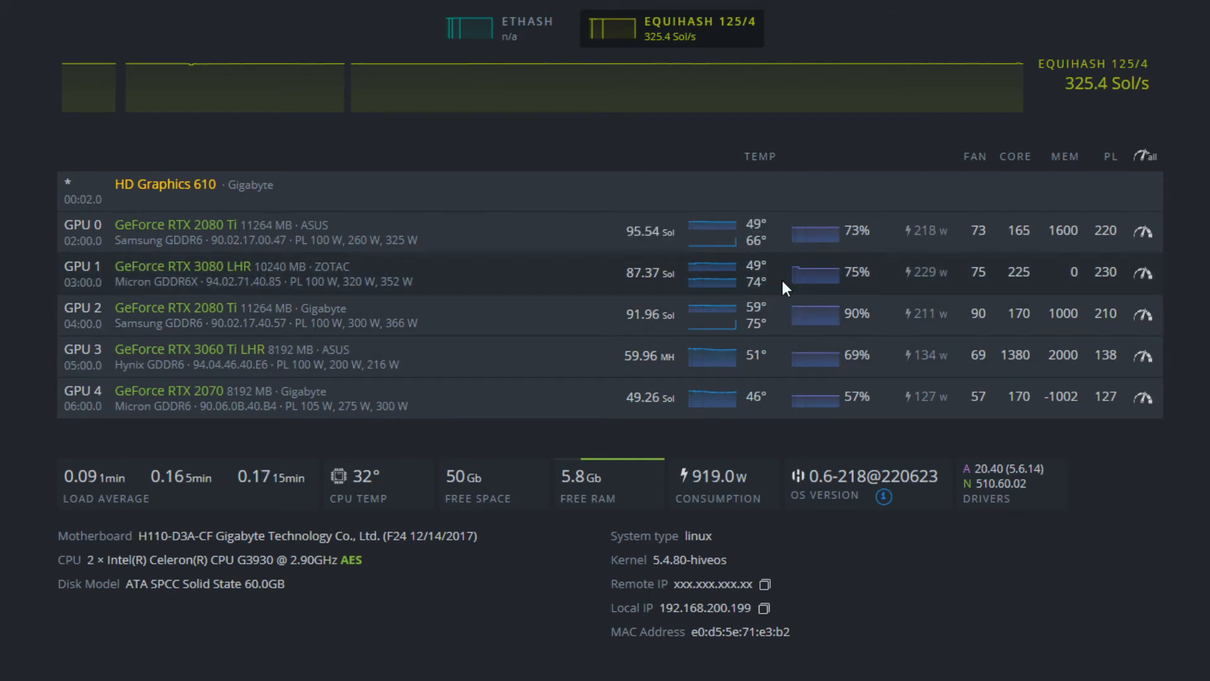